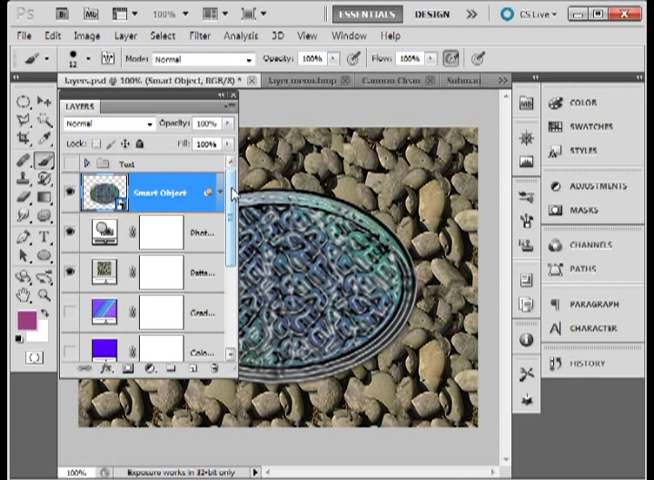
- Try a Hide All layer mask on the manhole-cover smart object, then take it back off
{"action": "scroll", "scroll_direction": "down", "scroll_amount": 3}
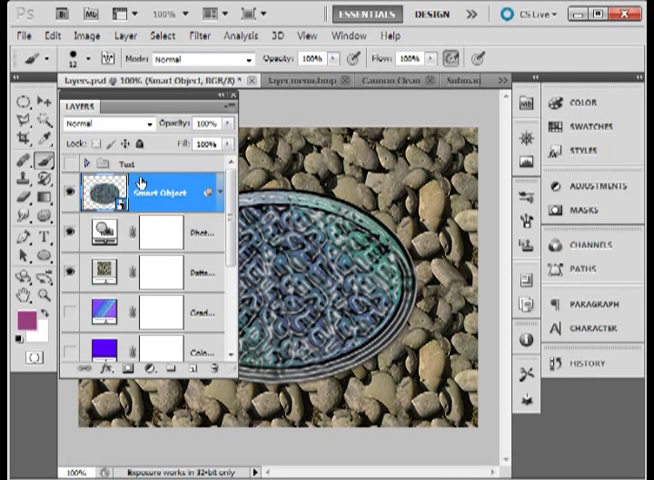
{"action": "mouse_move", "coordinate": [142, 176]}
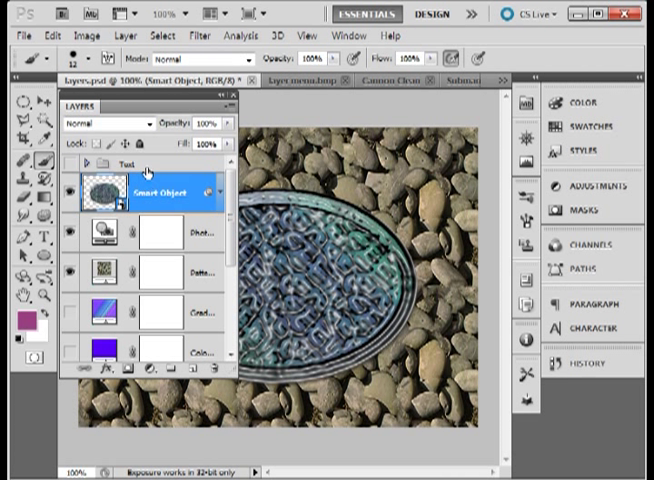
{"action": "left_click", "coordinate": [86, 32]}
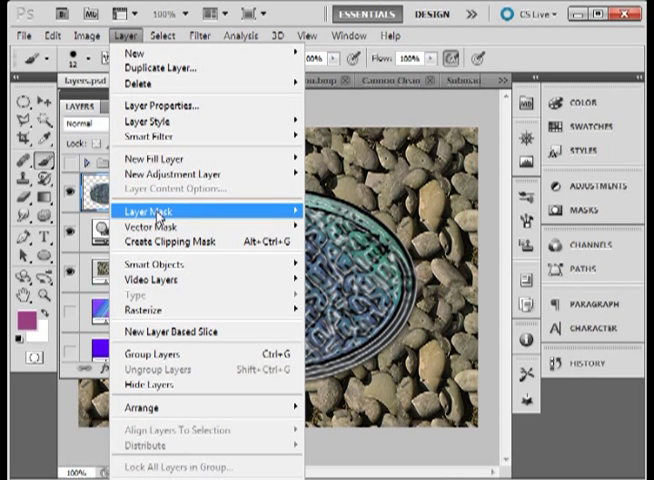
{"action": "left_click", "coordinate": [156, 212]}
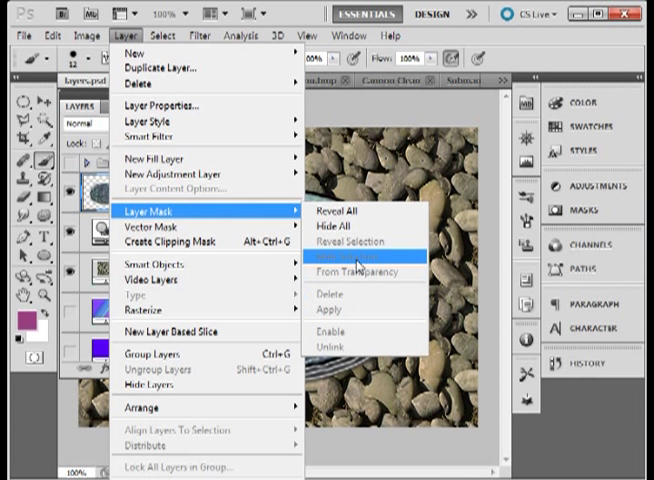
{"action": "mouse_move", "coordinate": [340, 328]}
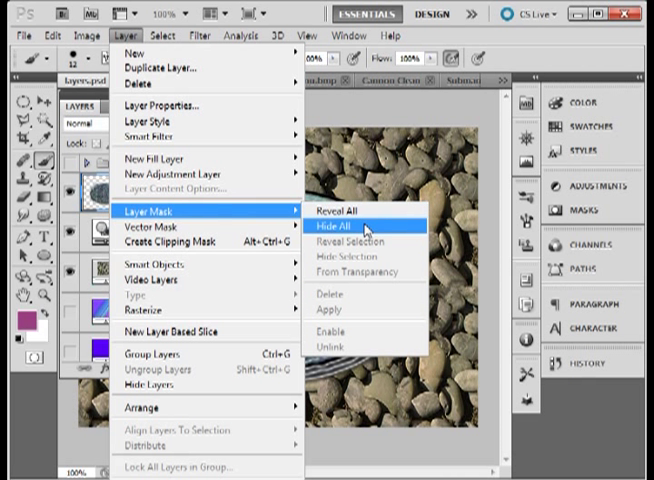
{"action": "left_click", "coordinate": [344, 224]}
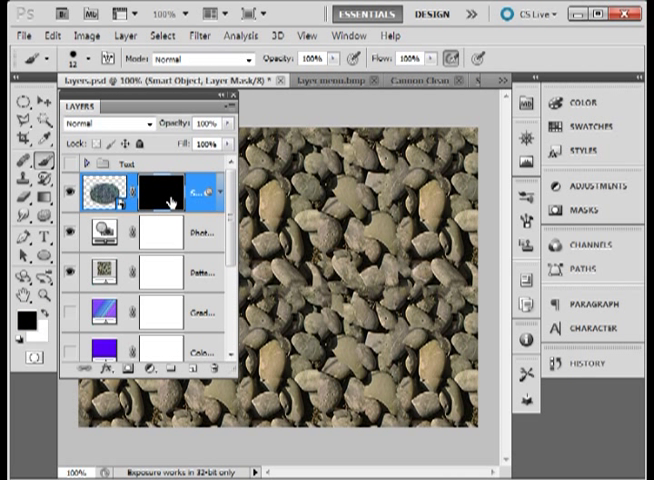
{"action": "mouse_move", "coordinate": [172, 204]}
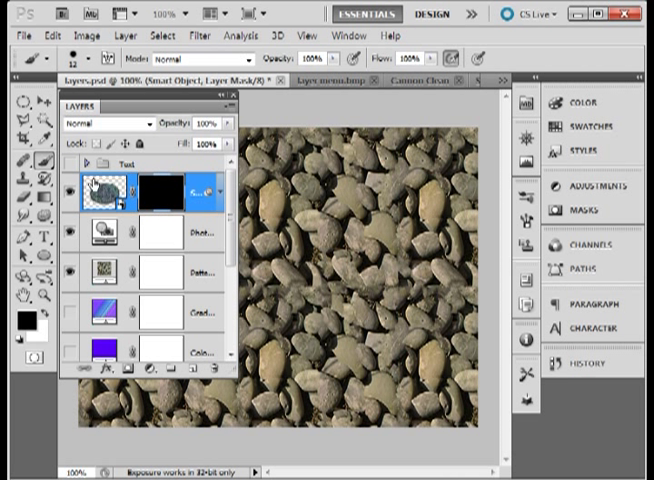
{"action": "left_click", "coordinate": [36, 32]}
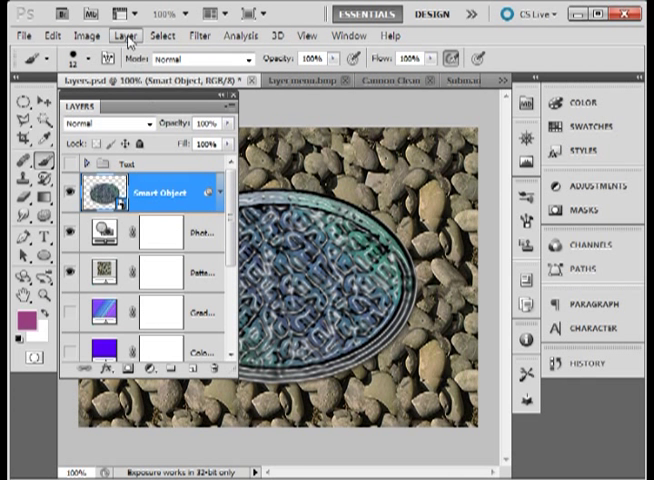
- Add a Reveal All layer mask so the whole manhole cover stays visible
{"action": "left_click", "coordinate": [124, 40]}
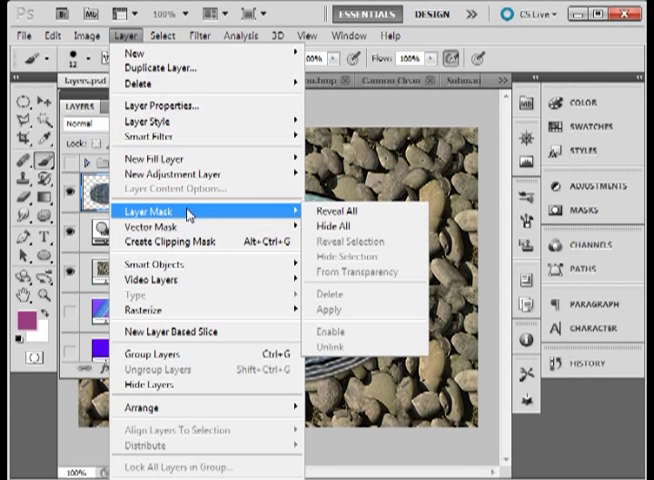
{"action": "left_click", "coordinate": [340, 212]}
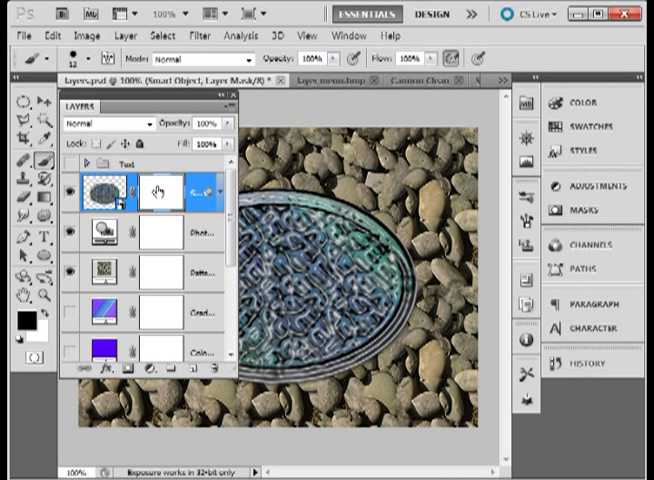
{"action": "mouse_move", "coordinate": [156, 192]}
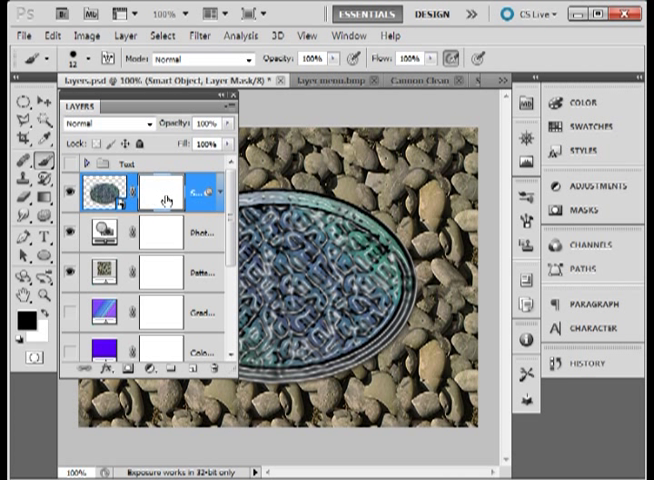
{"action": "mouse_move", "coordinate": [152, 188]}
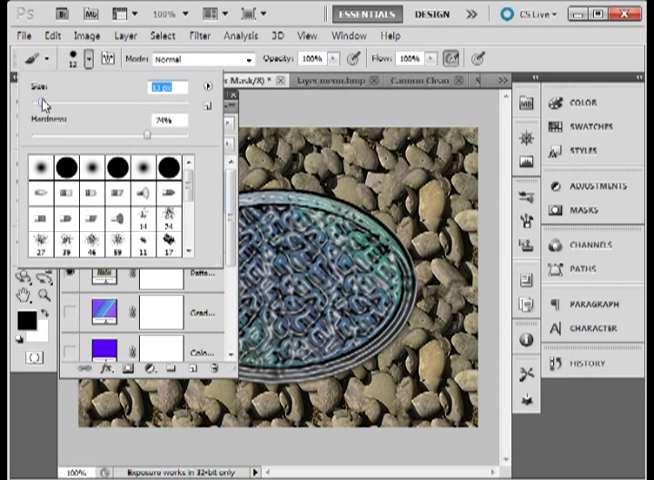
- Paint black into the mask with a sized brush, then disable and re-enable the mask
{"action": "left_click_drag", "start_coordinate": [50, 104], "coordinate": [60, 104]}
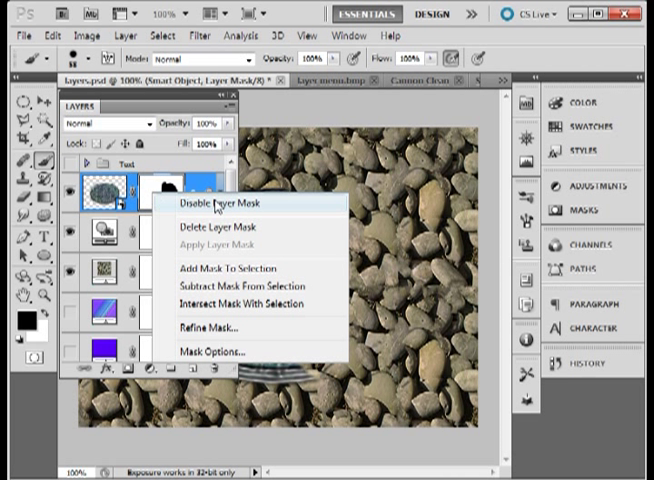
{"action": "left_click", "coordinate": [214, 202]}
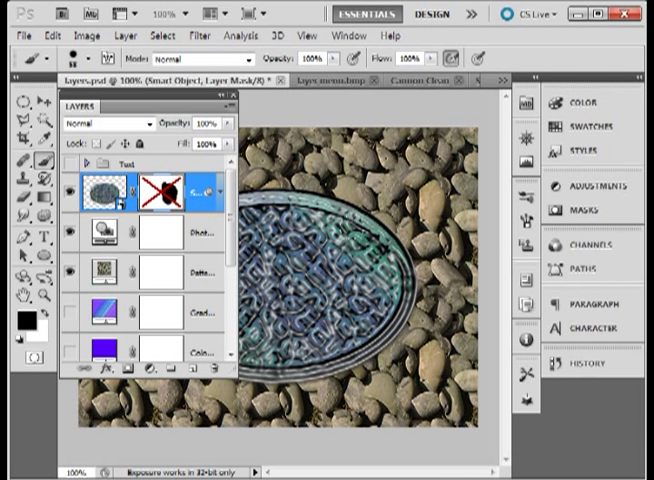
{"action": "right_click", "coordinate": [152, 190]}
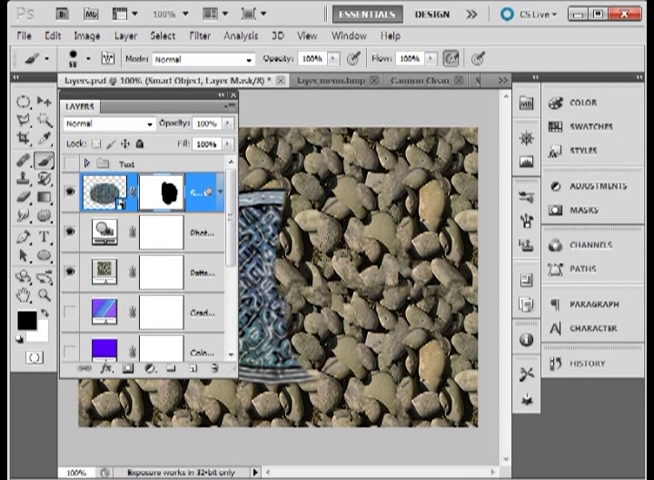
{"action": "mouse_move", "coordinate": [48, 328]}
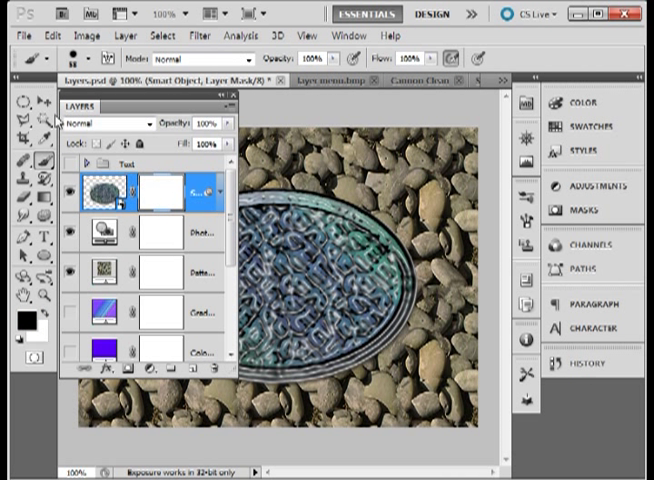
- Draw a black-to-white gradient across the mask so pebbles show through the cover's middle
{"action": "left_click", "coordinate": [22, 92]}
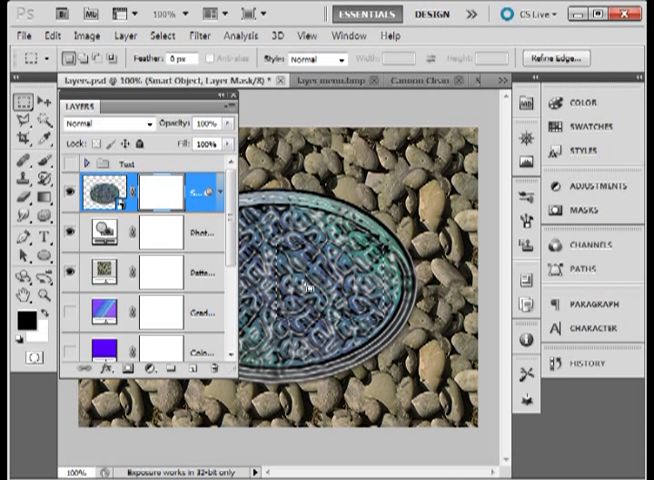
{"action": "left_click", "coordinate": [18, 196]}
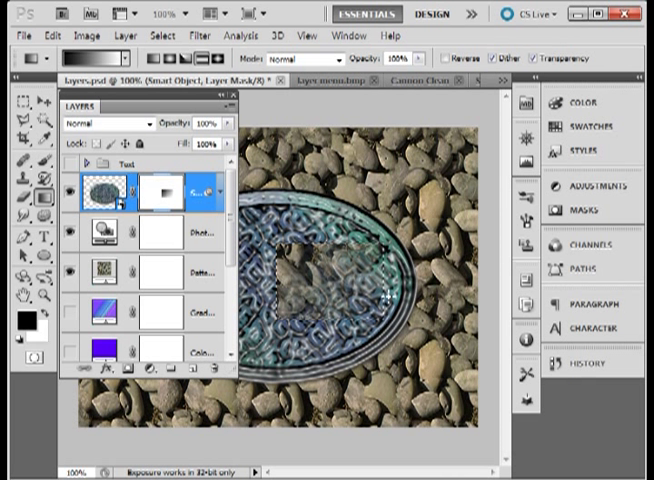
{"action": "left_click", "coordinate": [178, 36]}
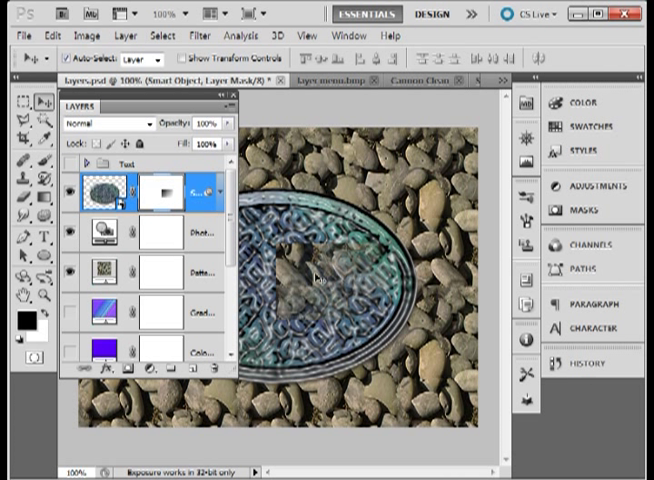
{"action": "mouse_move", "coordinate": [318, 278]}
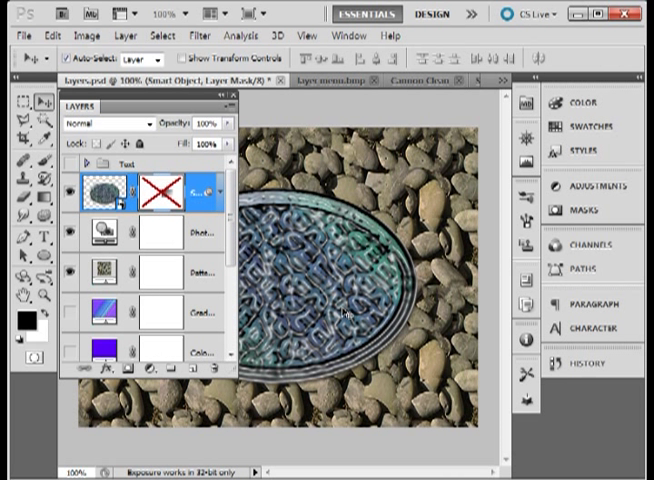
{"action": "left_click", "coordinate": [152, 188]}
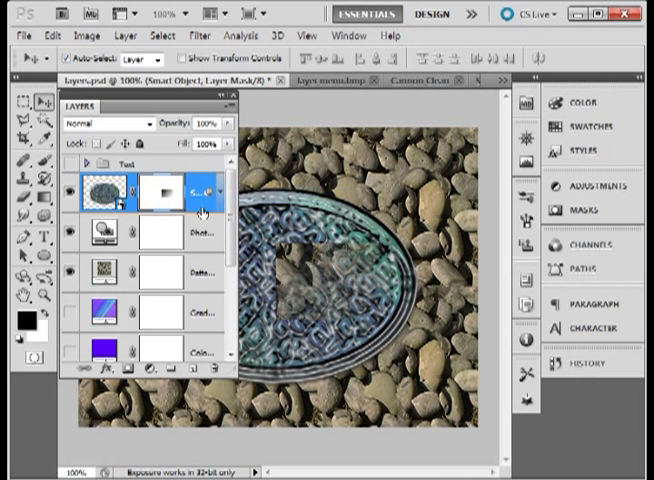
{"action": "mouse_move", "coordinate": [288, 288]}
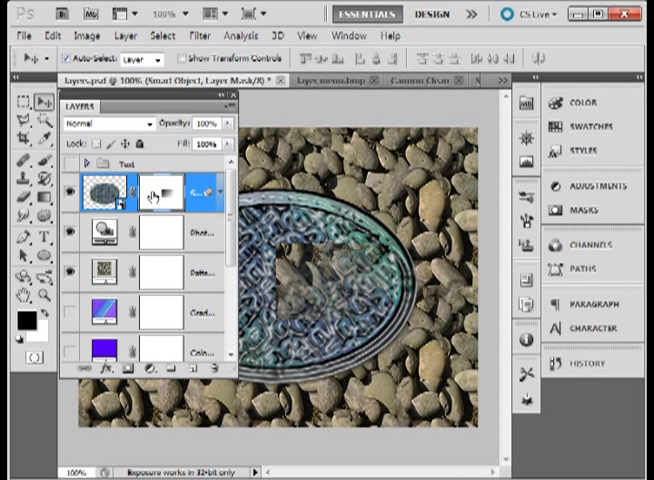
- Delete the layer mask so the full manhole cover shows over the pebbles
{"action": "right_click", "coordinate": [130, 186]}
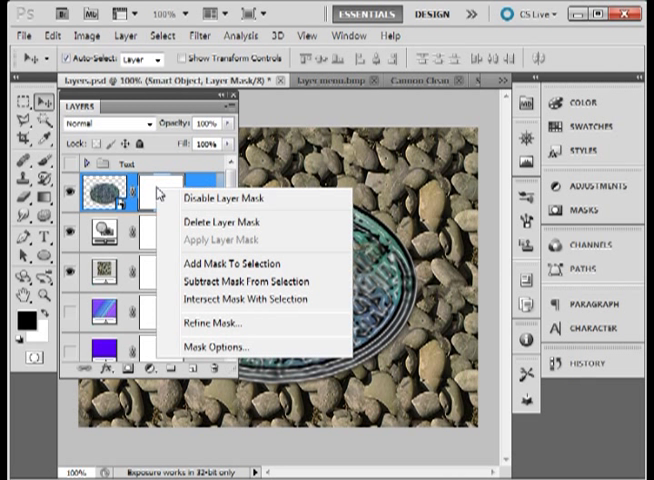
{"action": "mouse_move", "coordinate": [228, 222]}
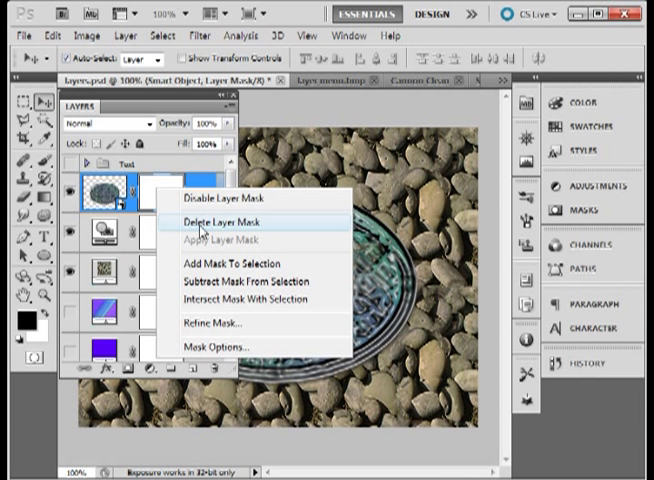
{"action": "mouse_move", "coordinate": [222, 232]}
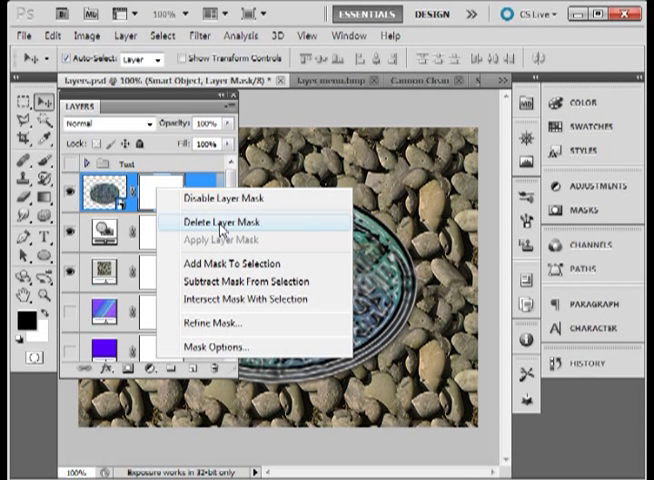
{"action": "left_click", "coordinate": [222, 220]}
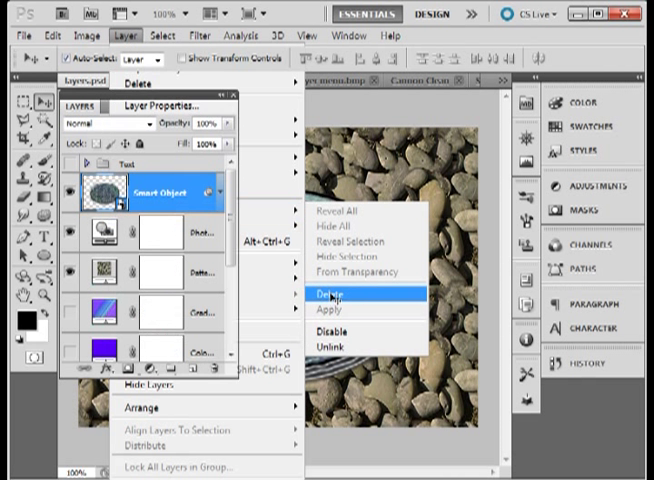
{"action": "left_click", "coordinate": [330, 296]}
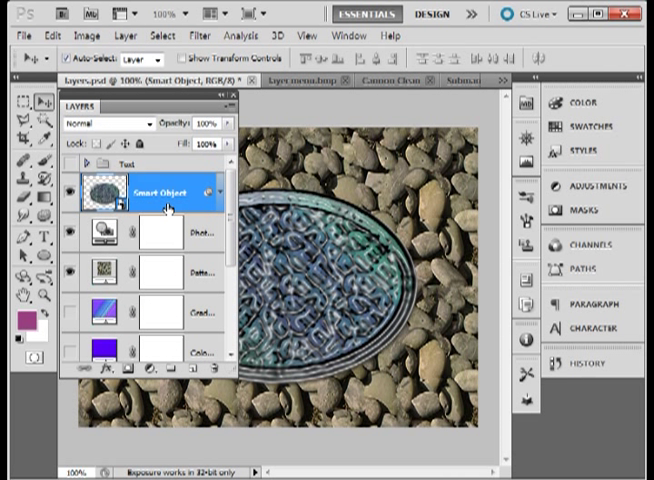